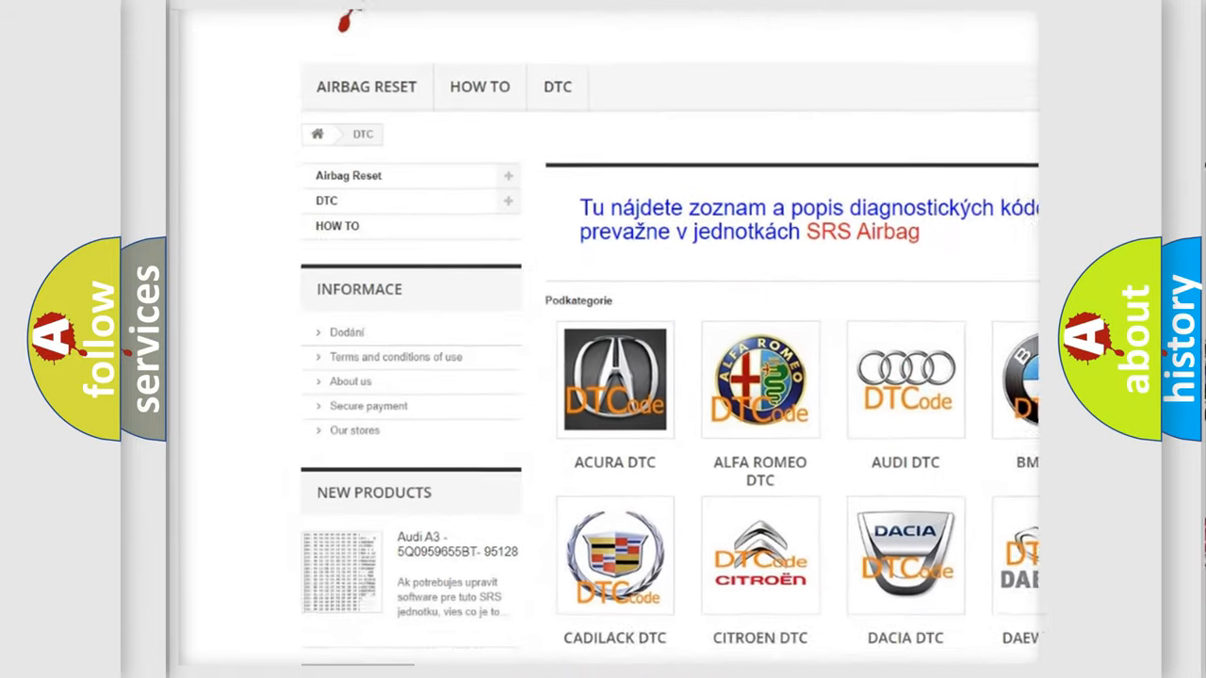
scroll(down, 3)
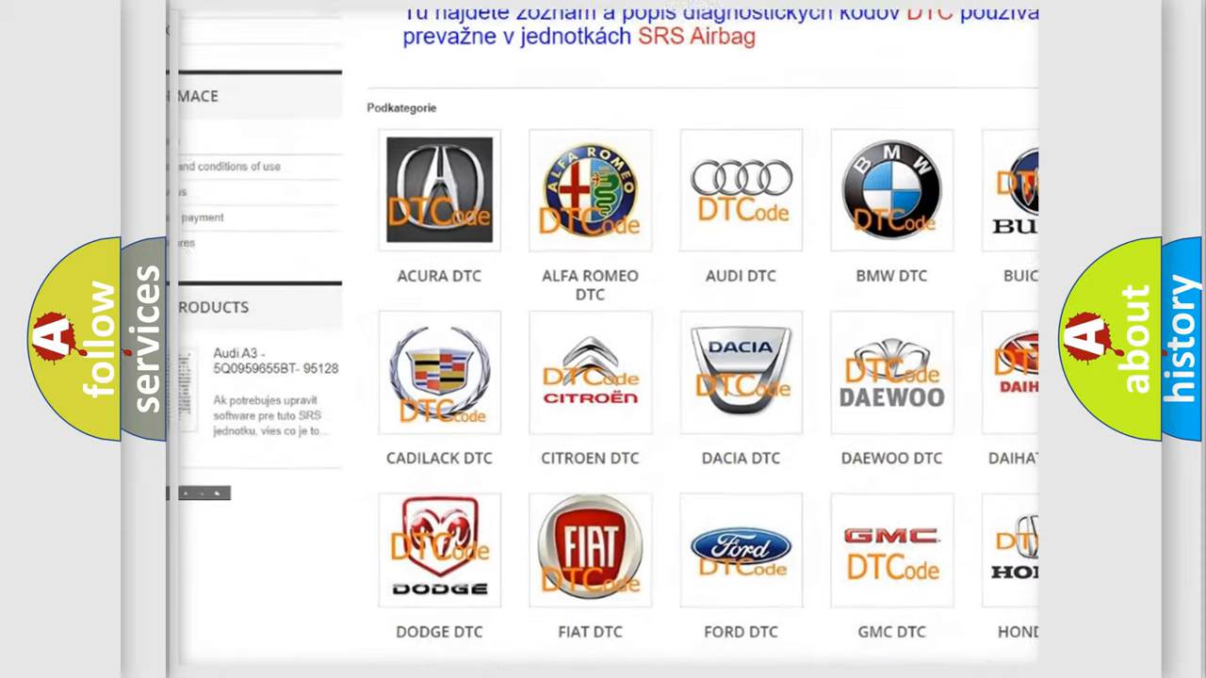
scroll(down, 3)
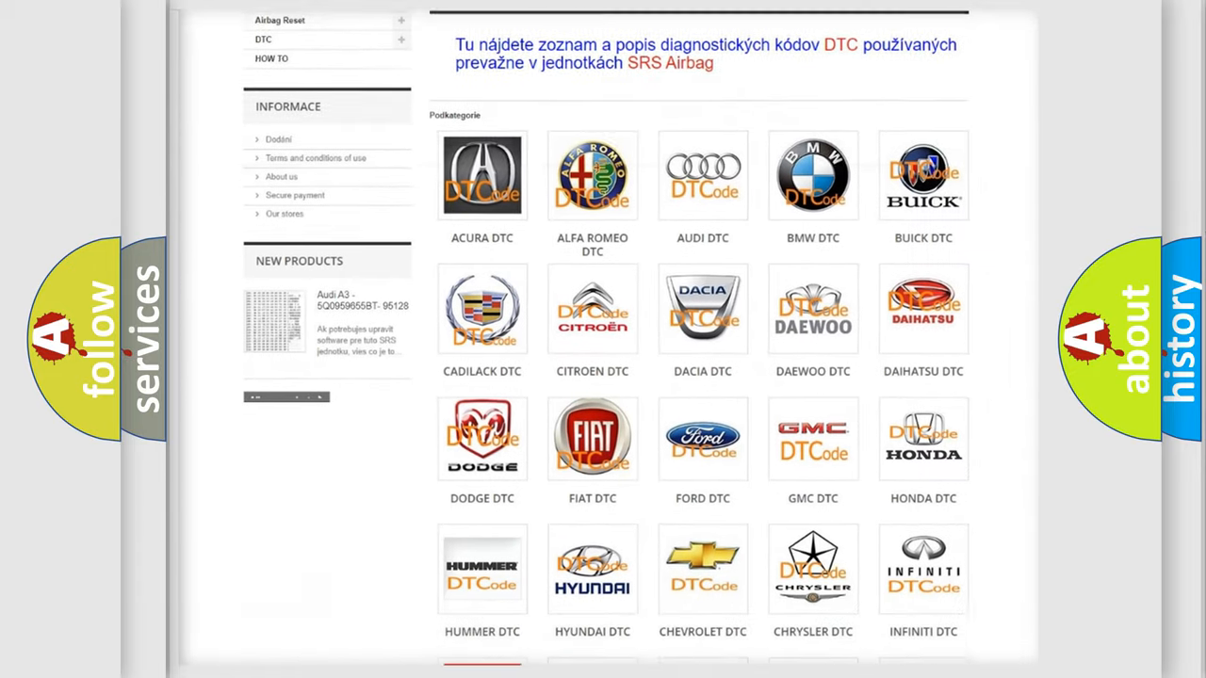
scroll(down, 3)
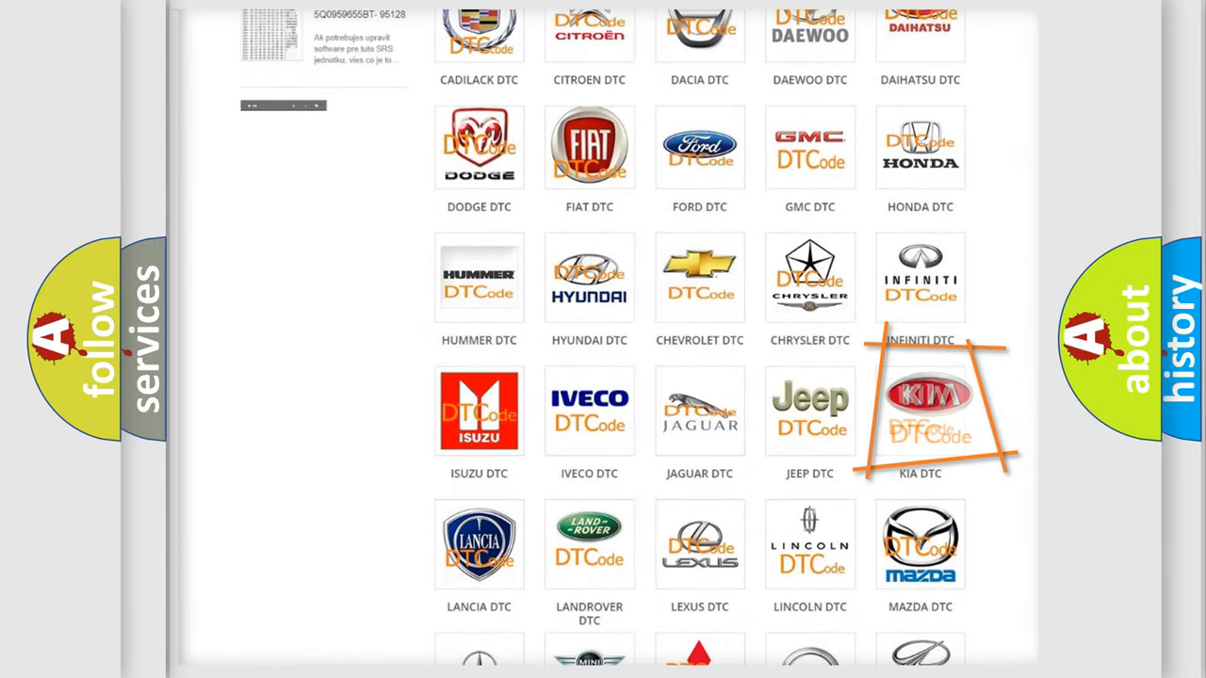